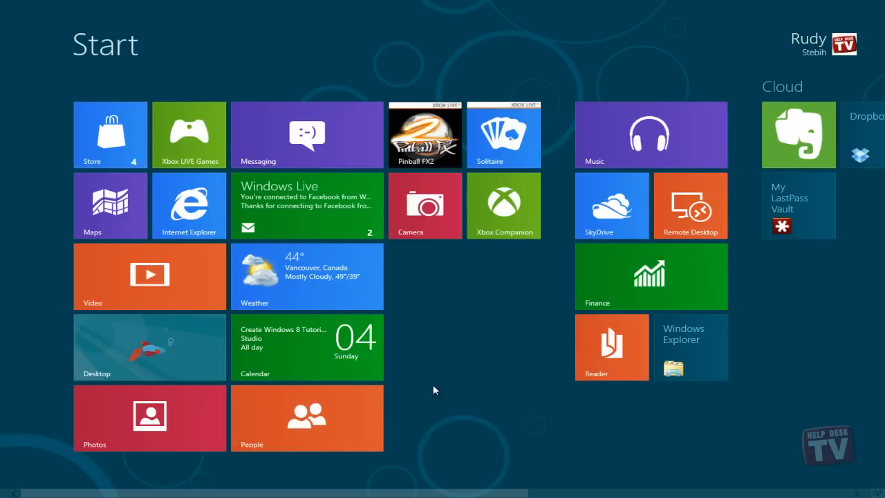
mouse_move(182, 213)
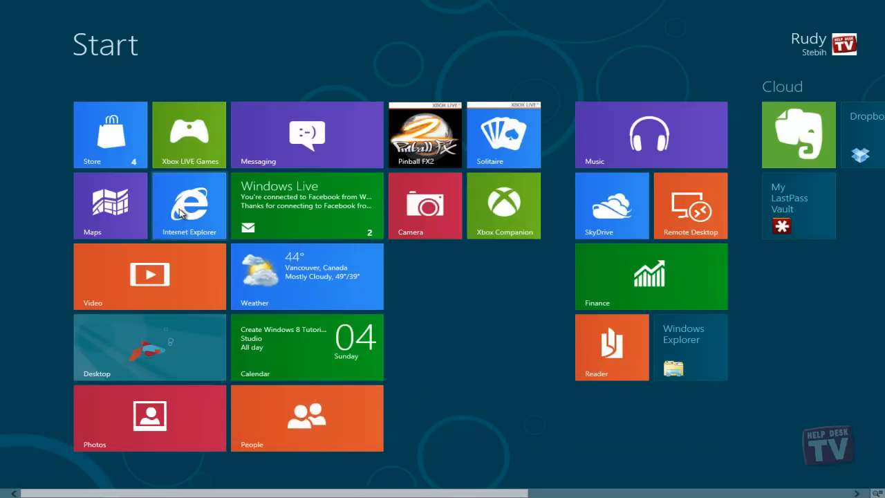
Open SkyDrive's Documents folder from its Start screen tile and select the prairie dog photo.
left_click(188, 204)
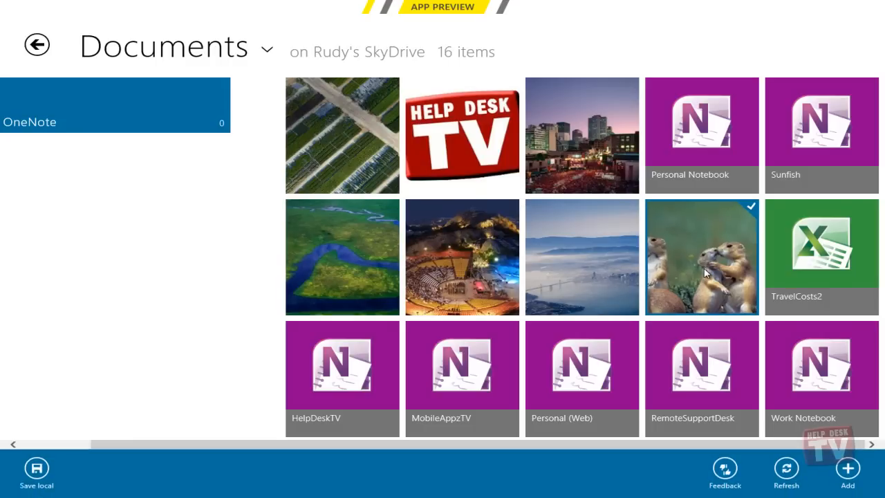
left_click(702, 256)
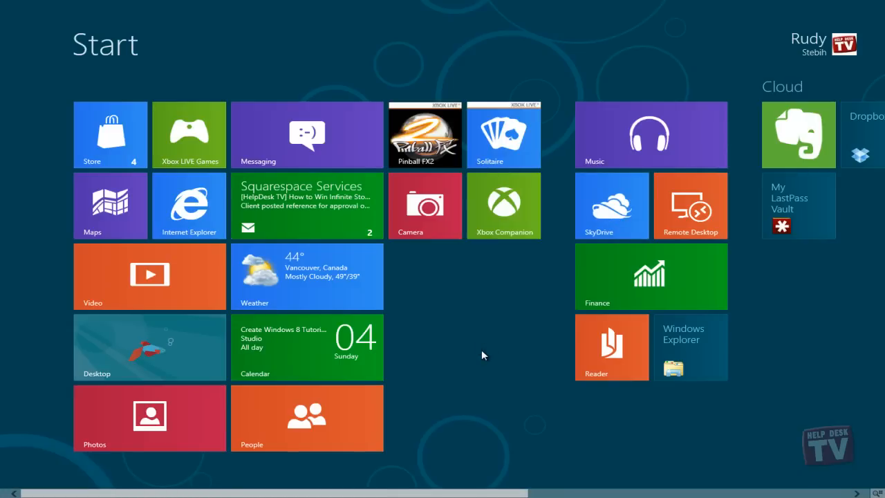
mouse_move(463, 356)
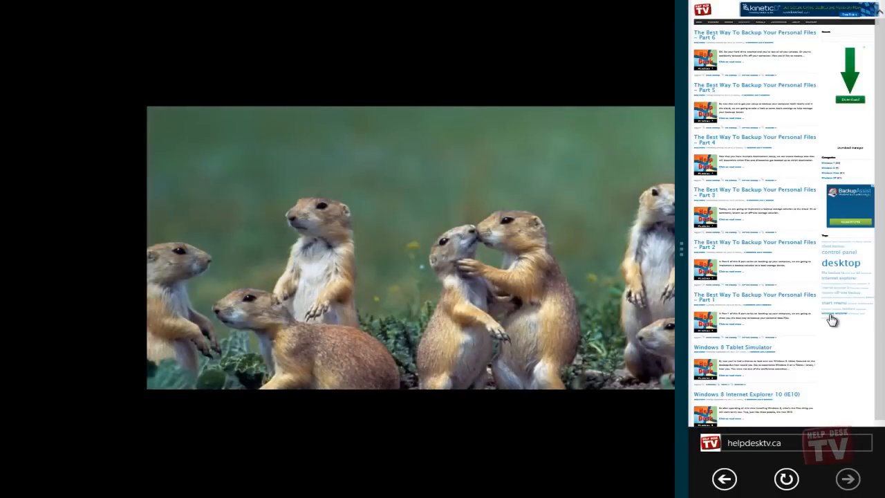
mouse_move(681, 246)
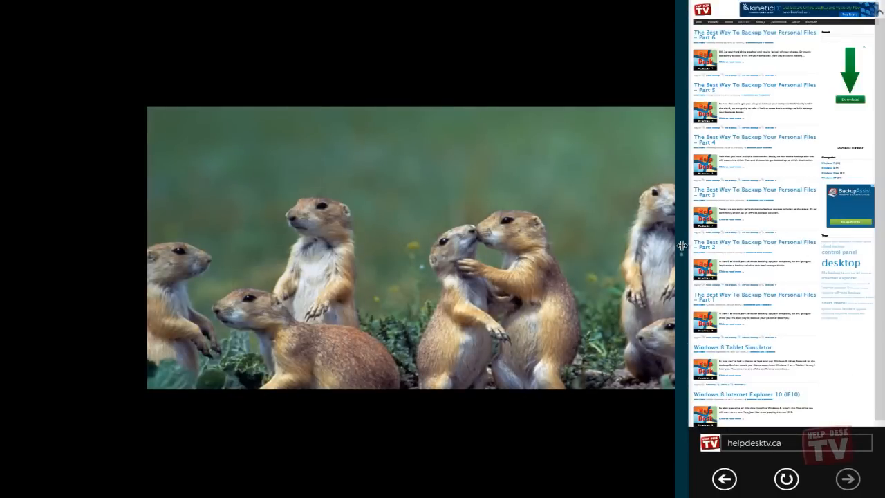